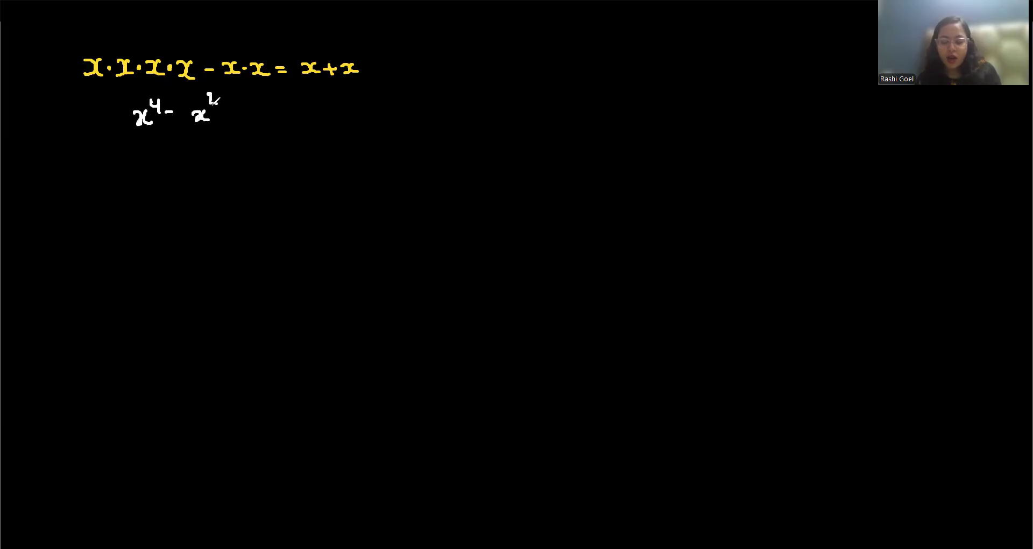
# Step: Handwrite the simplified equation x⁴ − x² = 2x below the original equation
pyautogui.moveTo(237, 115); pyautogui.dragTo(247, 105)
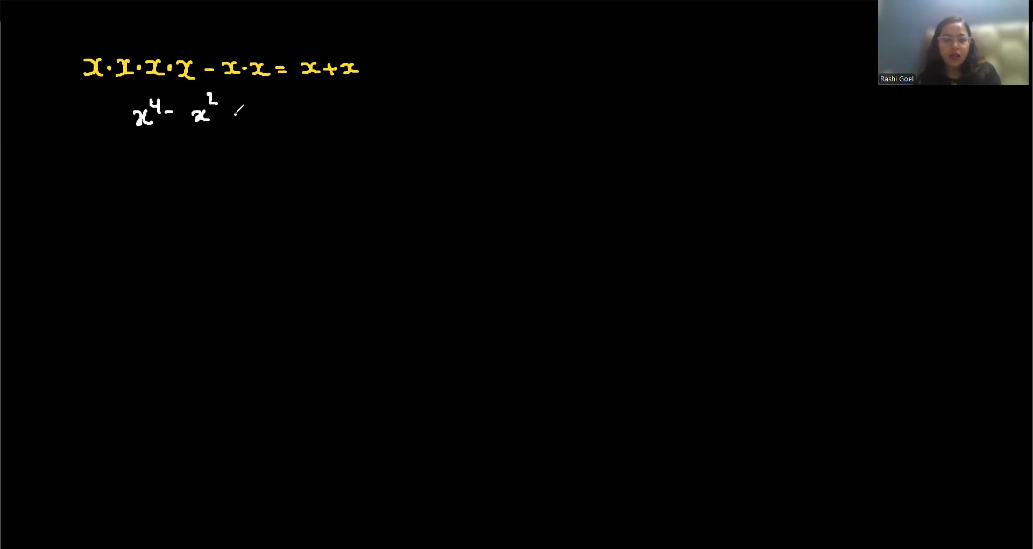
pyautogui.write('= 2x')
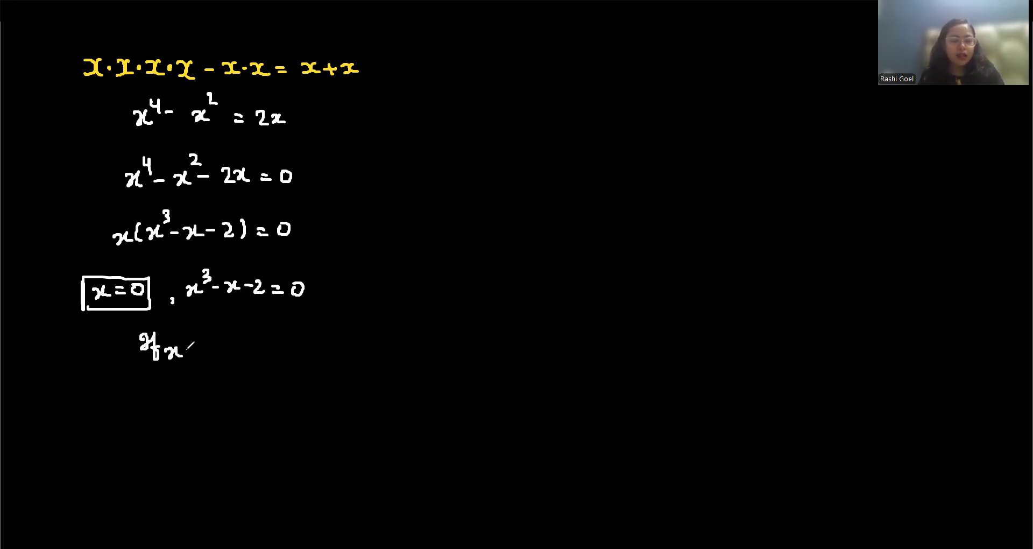
# Step: Handwrite 'If x = 2' beneath the cubic x³ − x − 2 = 0 to begin testing it
pyautogui.write('= 2')
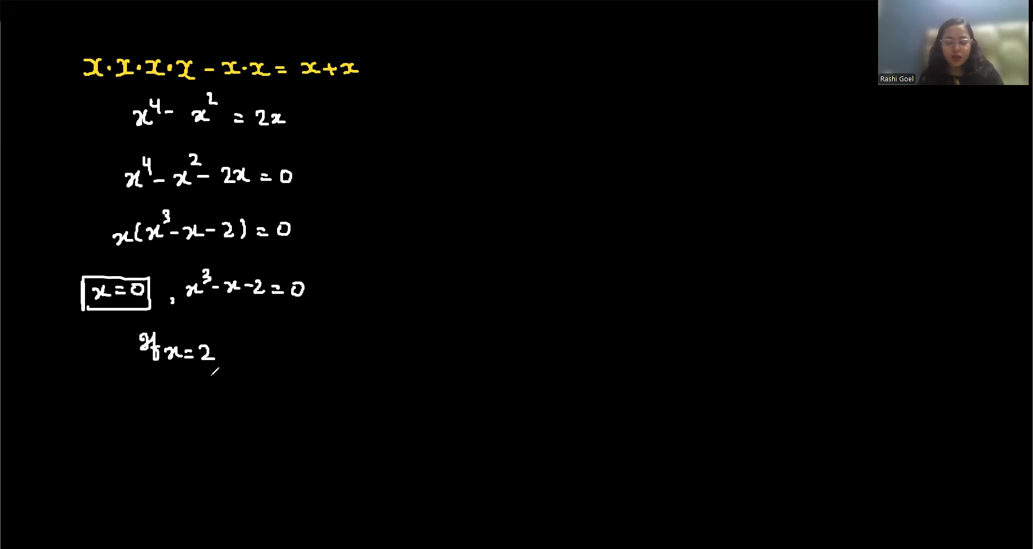